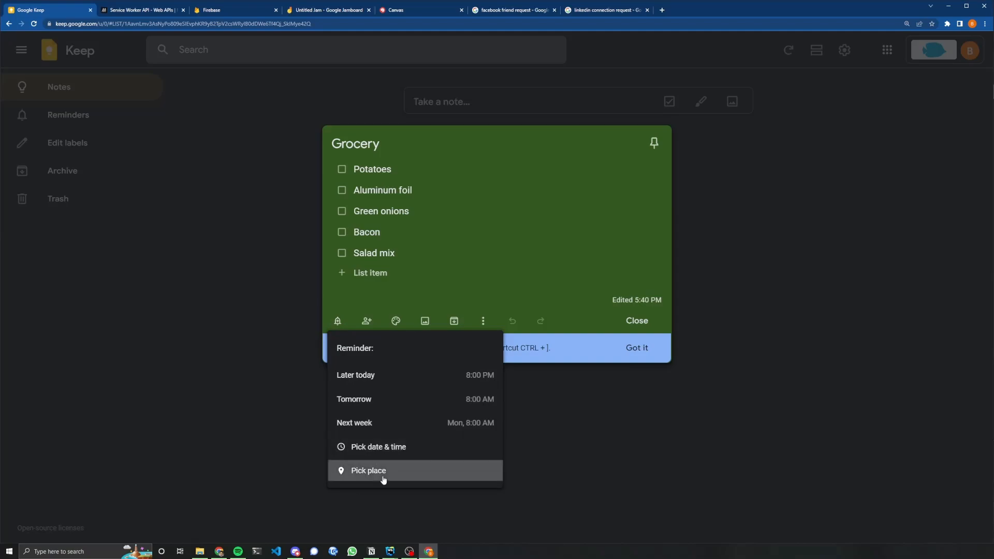
Show the Grocery note's reminder menu with its later today, tomorrow, next week, date and place choices.
{"action": "left_click", "coordinate": [369, 470]}
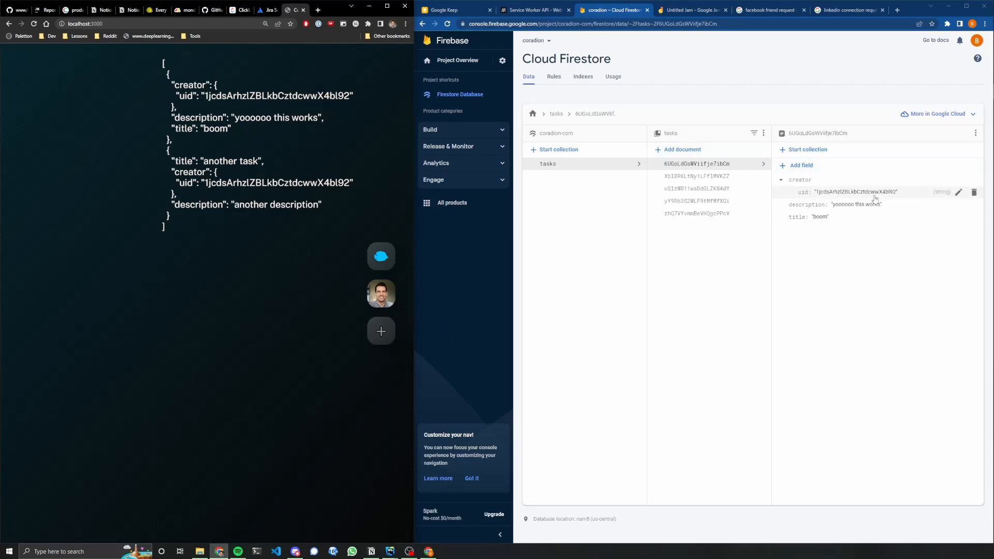
{"action": "mouse_move", "coordinate": [541, 150]}
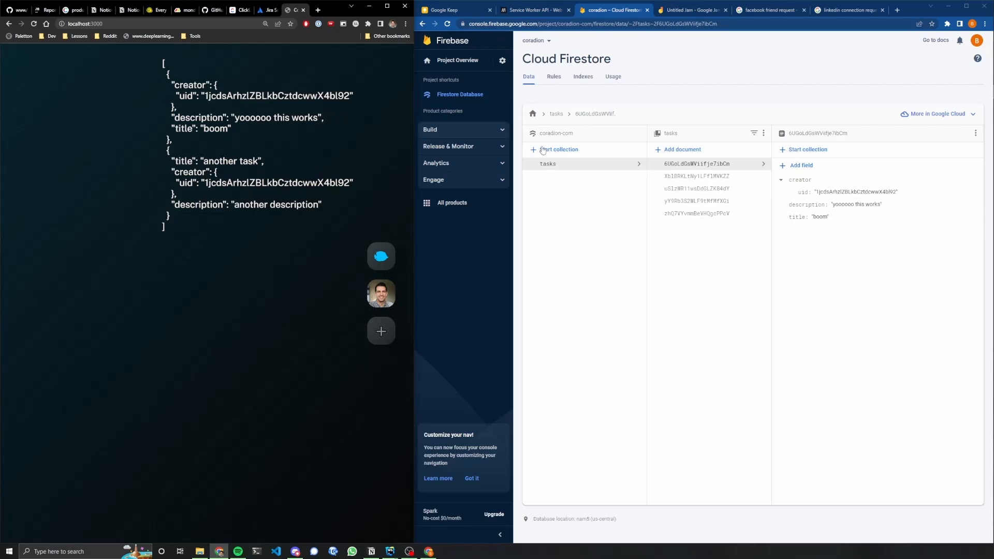